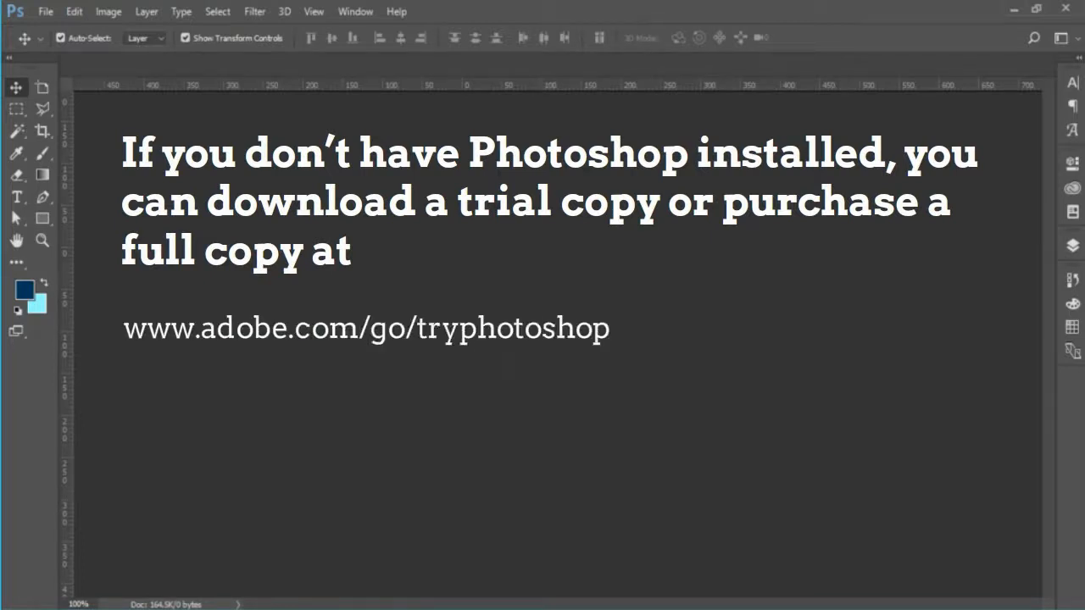
Bring the portrait of the woman in a red hat into the Liquify filter workspace.
{"action": "type", "text": "."}
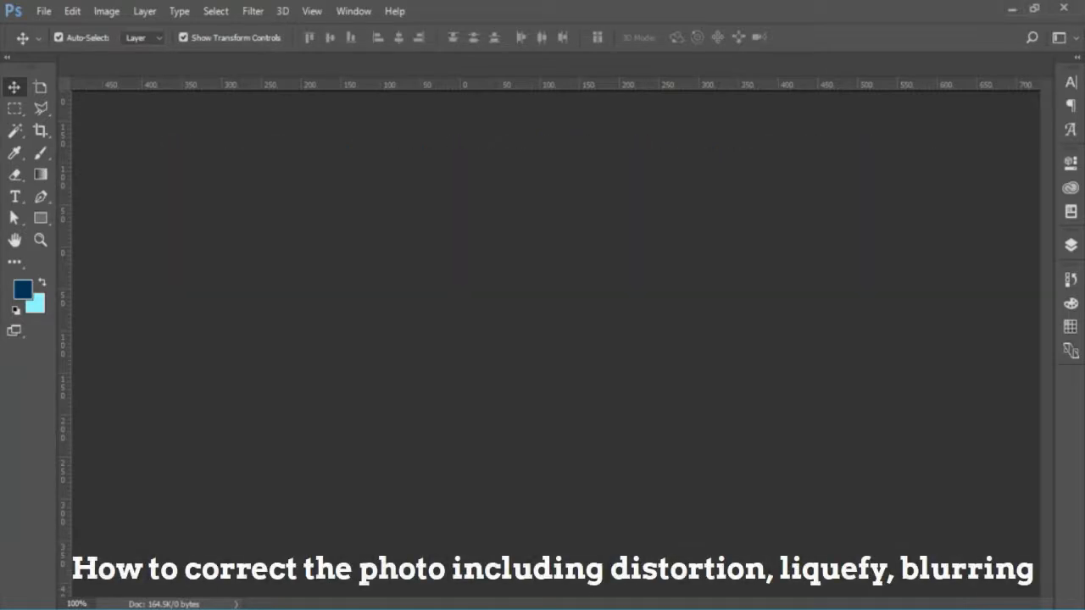
{"action": "left_click", "coordinate": [252, 11]}
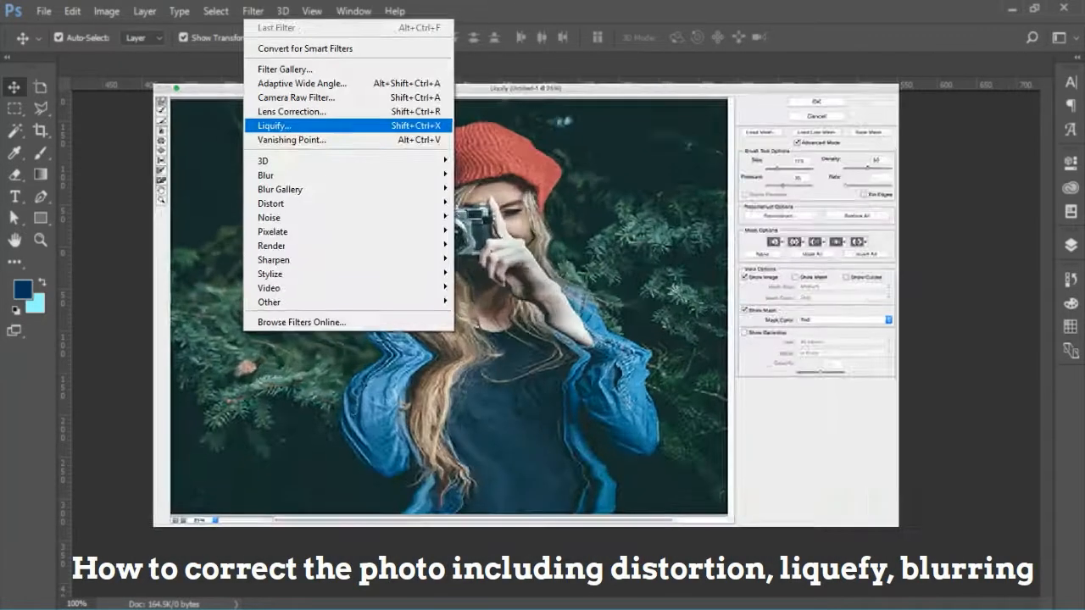